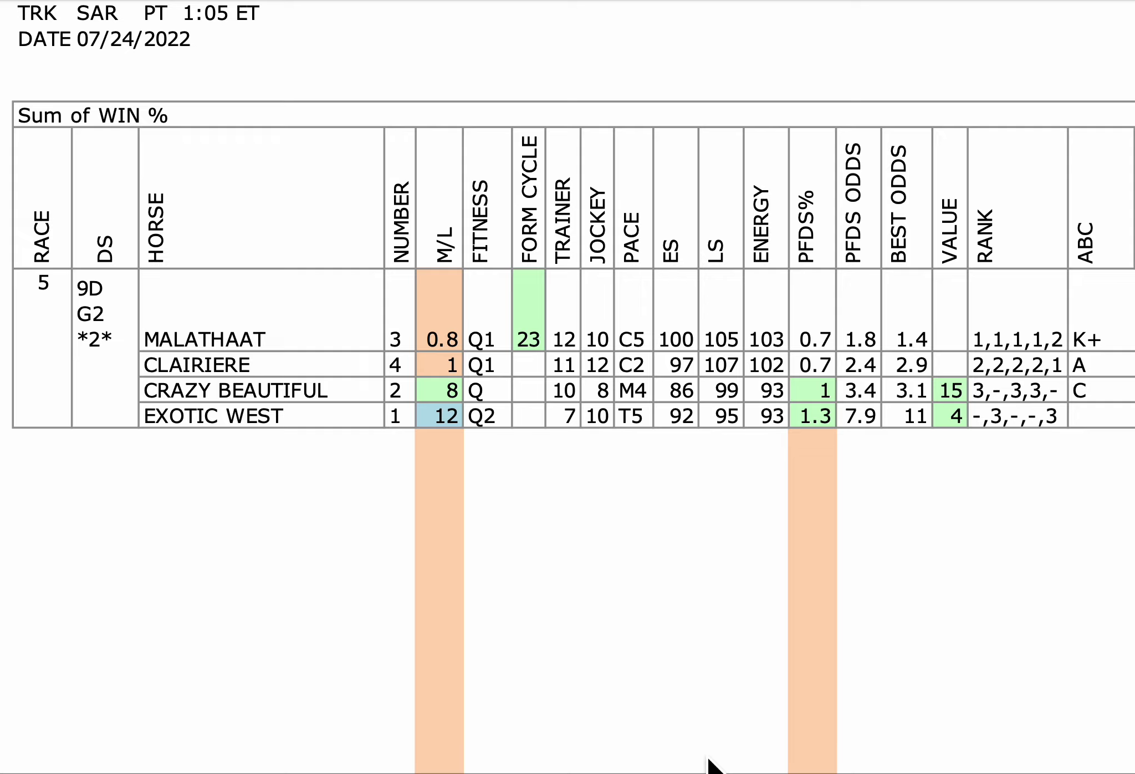
mouse_move(700, 747)
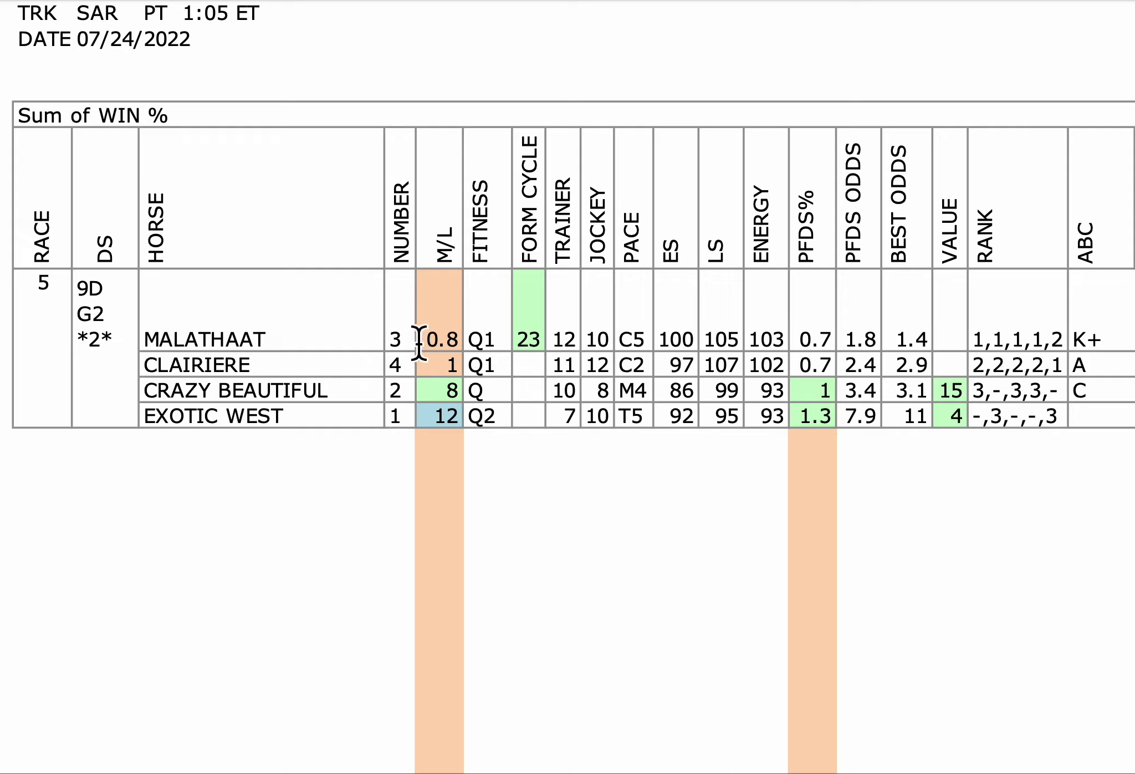
mouse_move(476, 369)
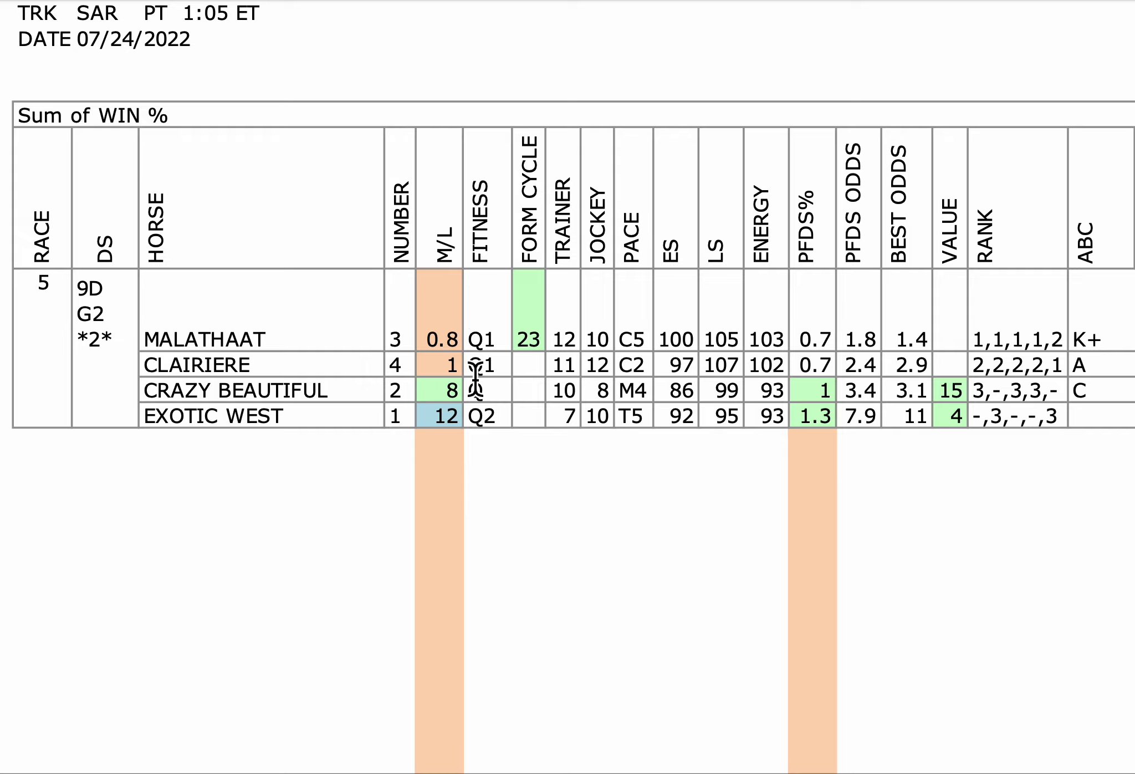
mouse_move(344, 376)
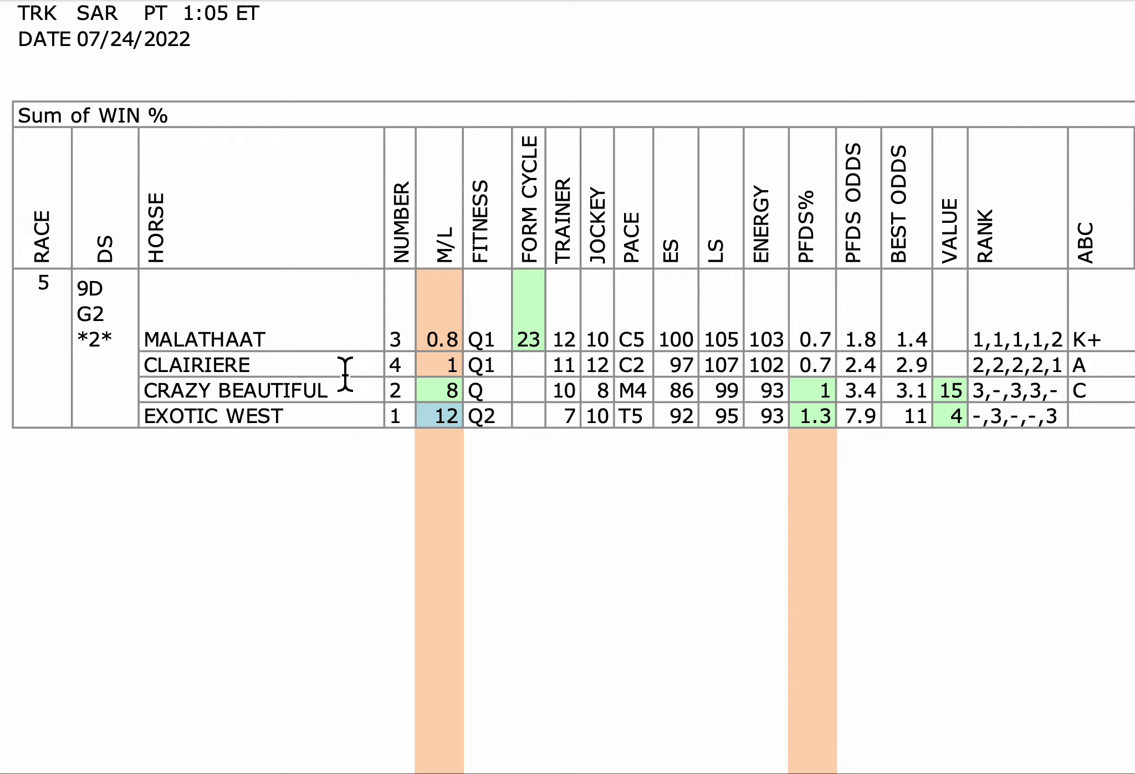
mouse_move(373, 416)
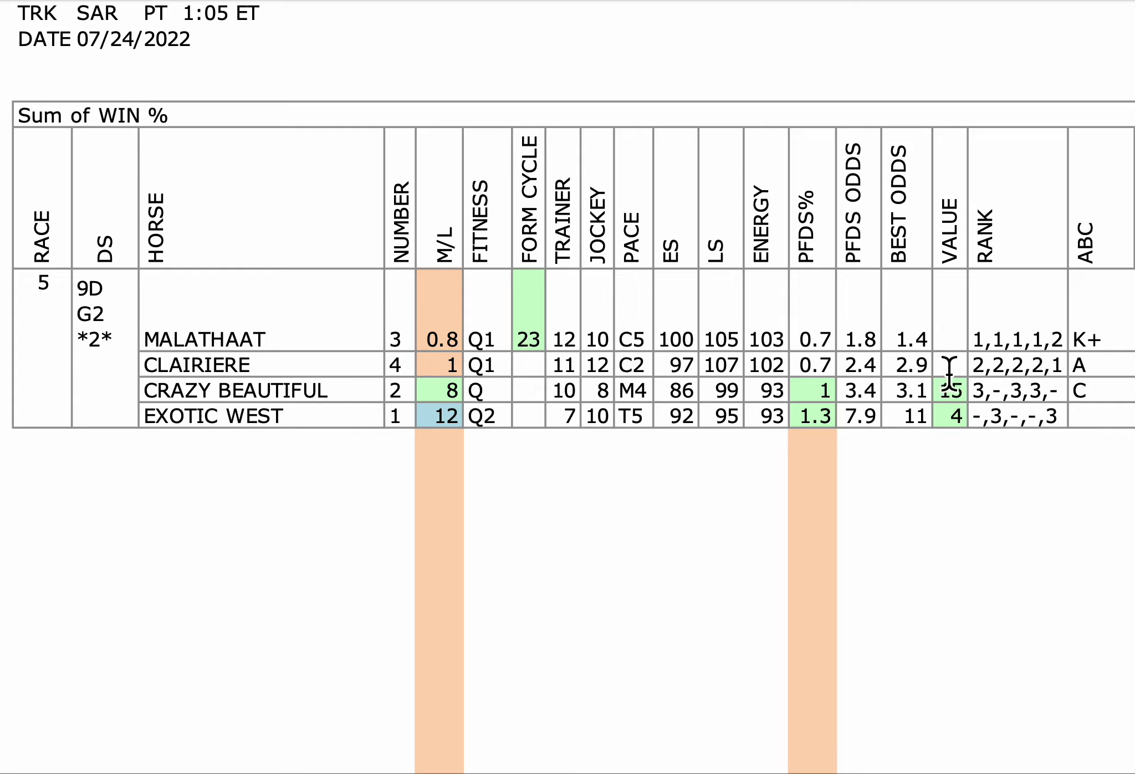
mouse_move(934, 423)
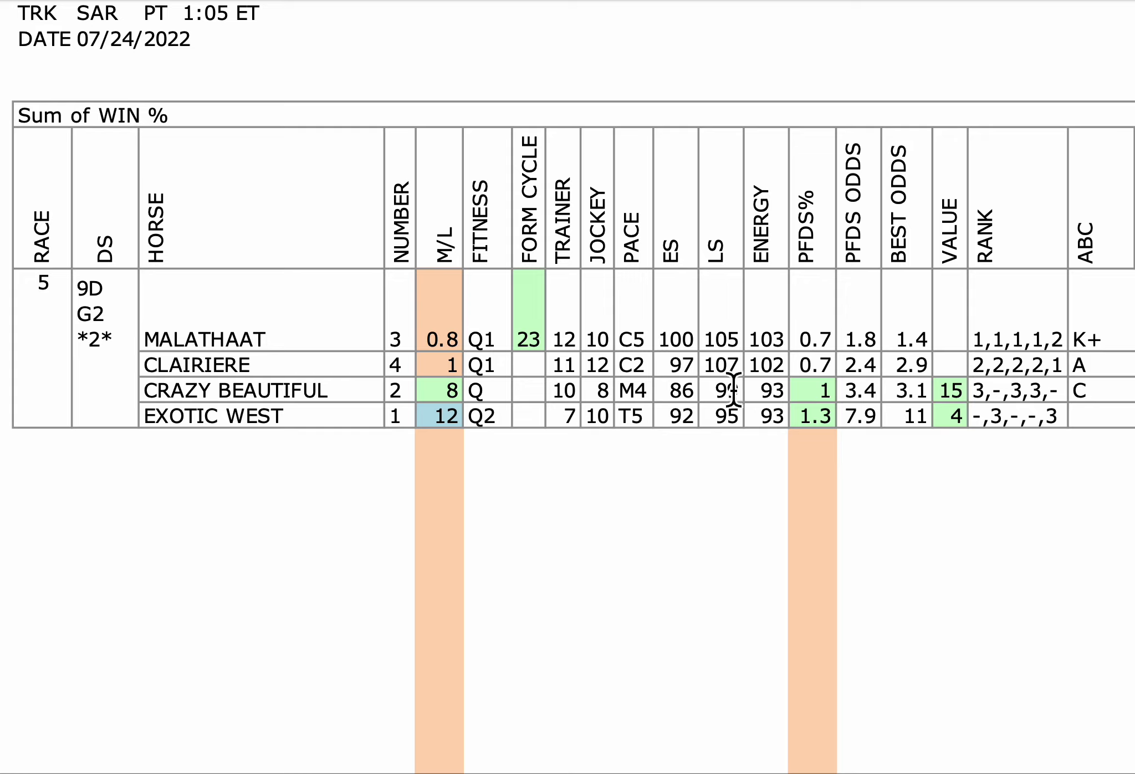
mouse_move(838, 487)
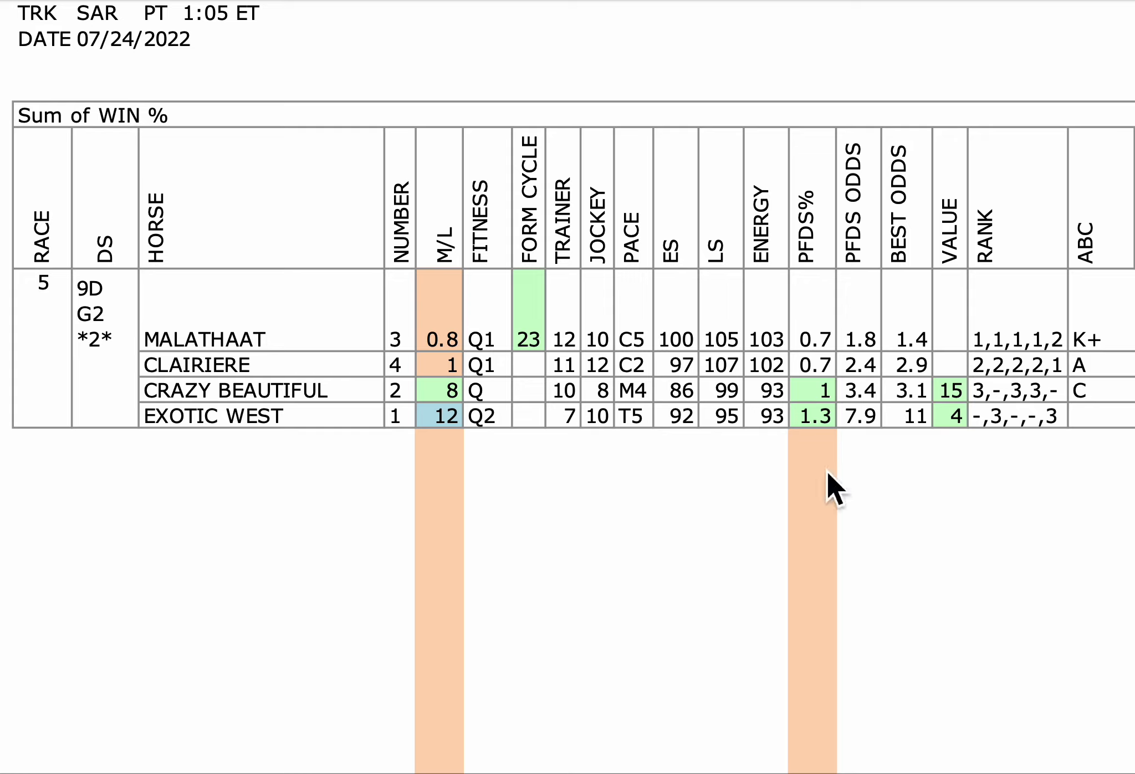
mouse_move(818, 507)
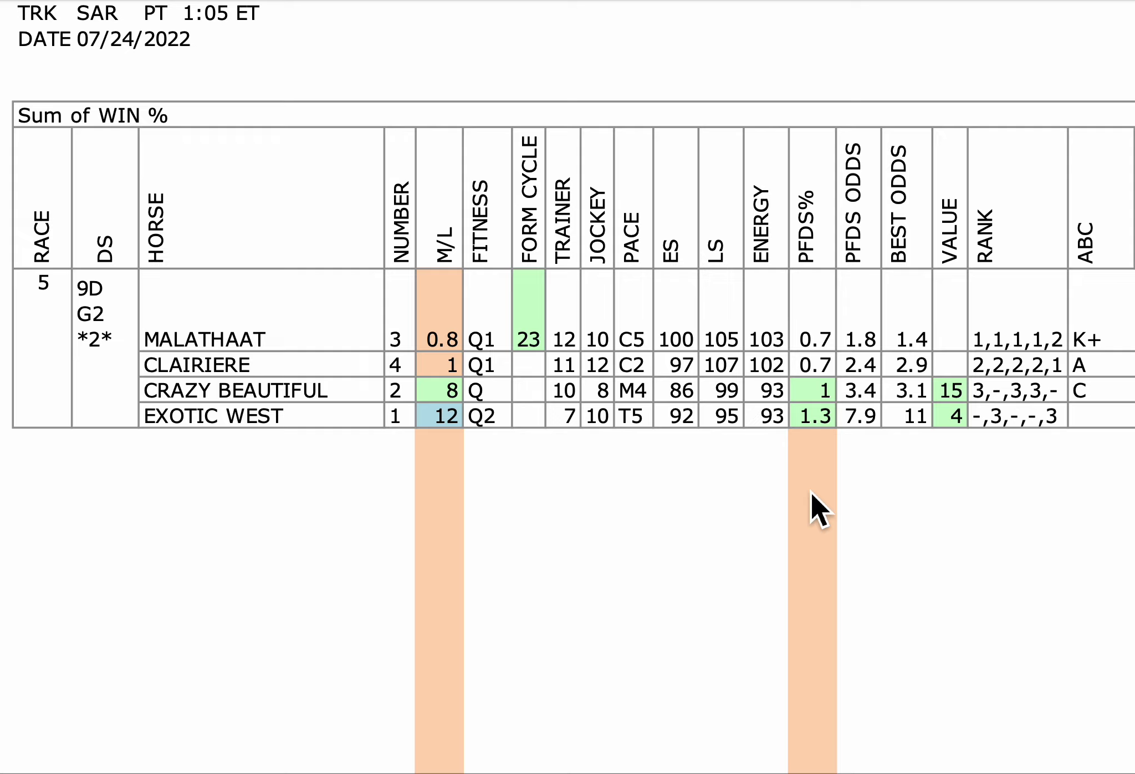
mouse_move(658, 412)
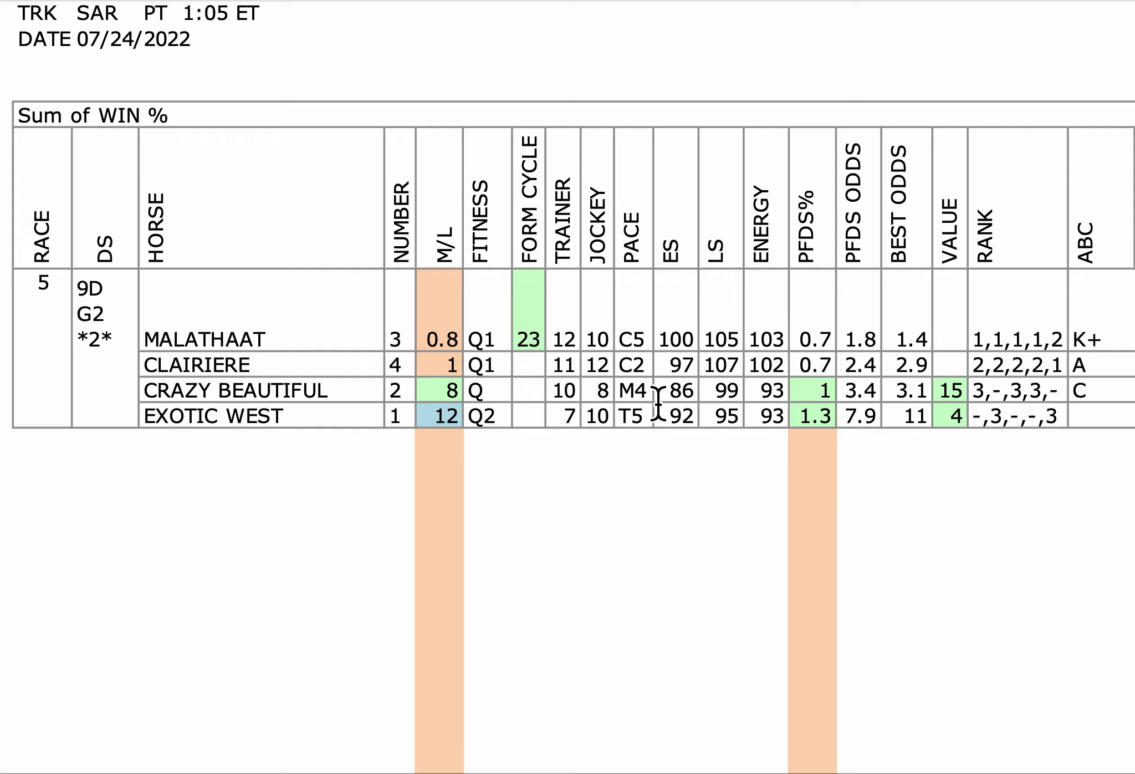
mouse_move(746, 545)
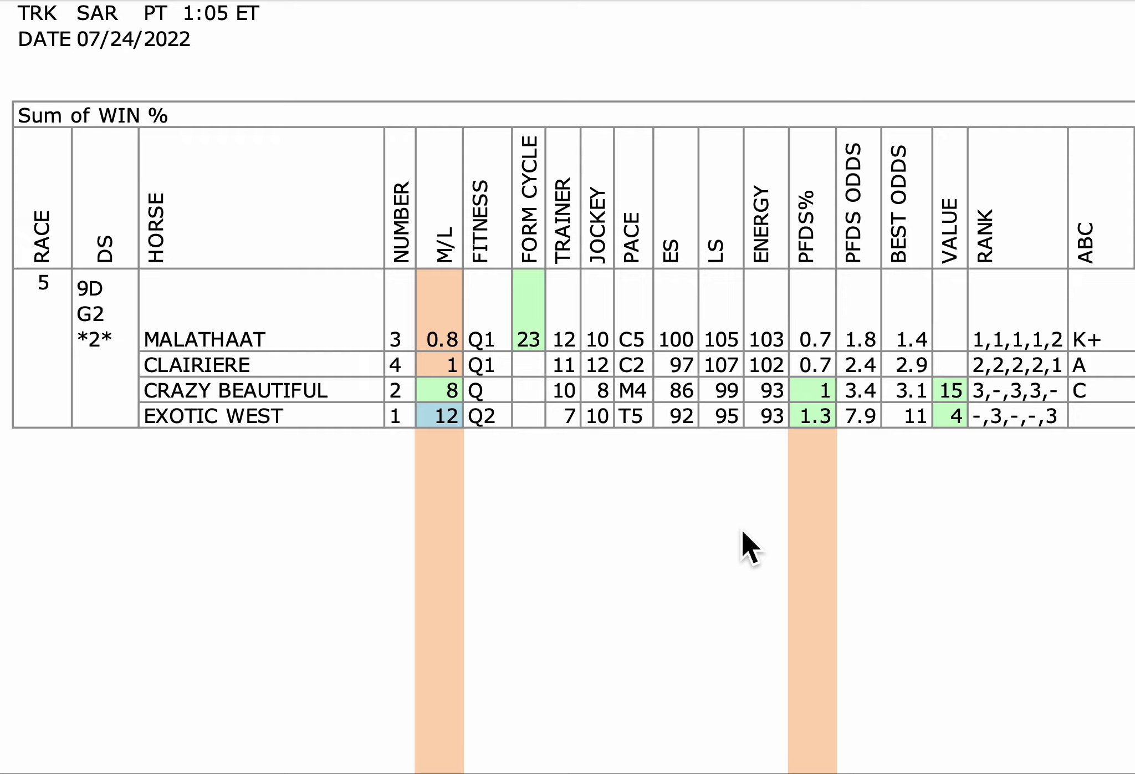
mouse_move(706, 397)
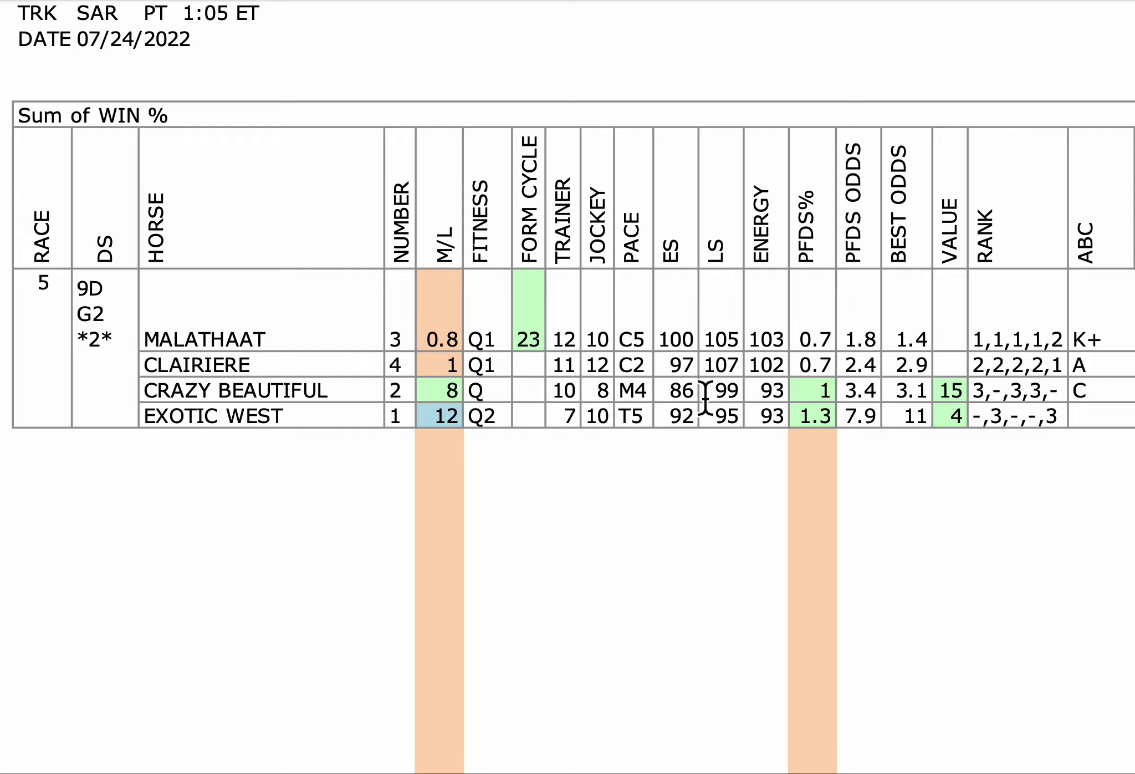
mouse_move(712, 506)
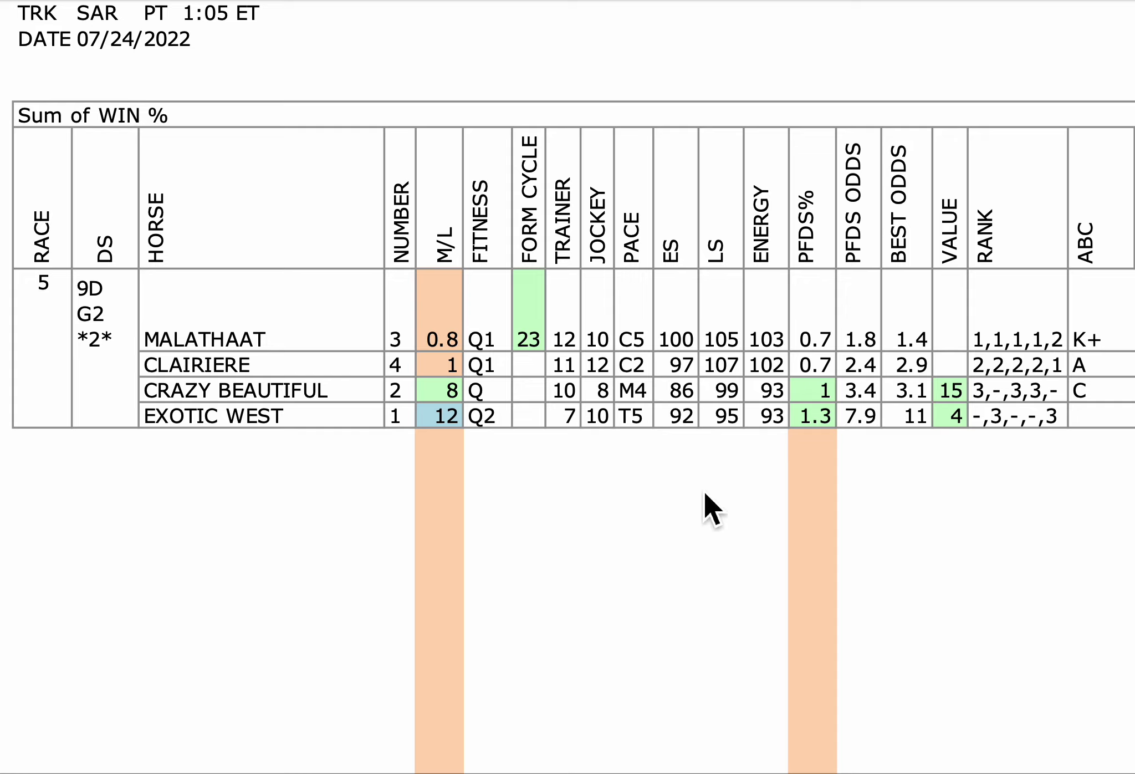
mouse_move(587, 507)
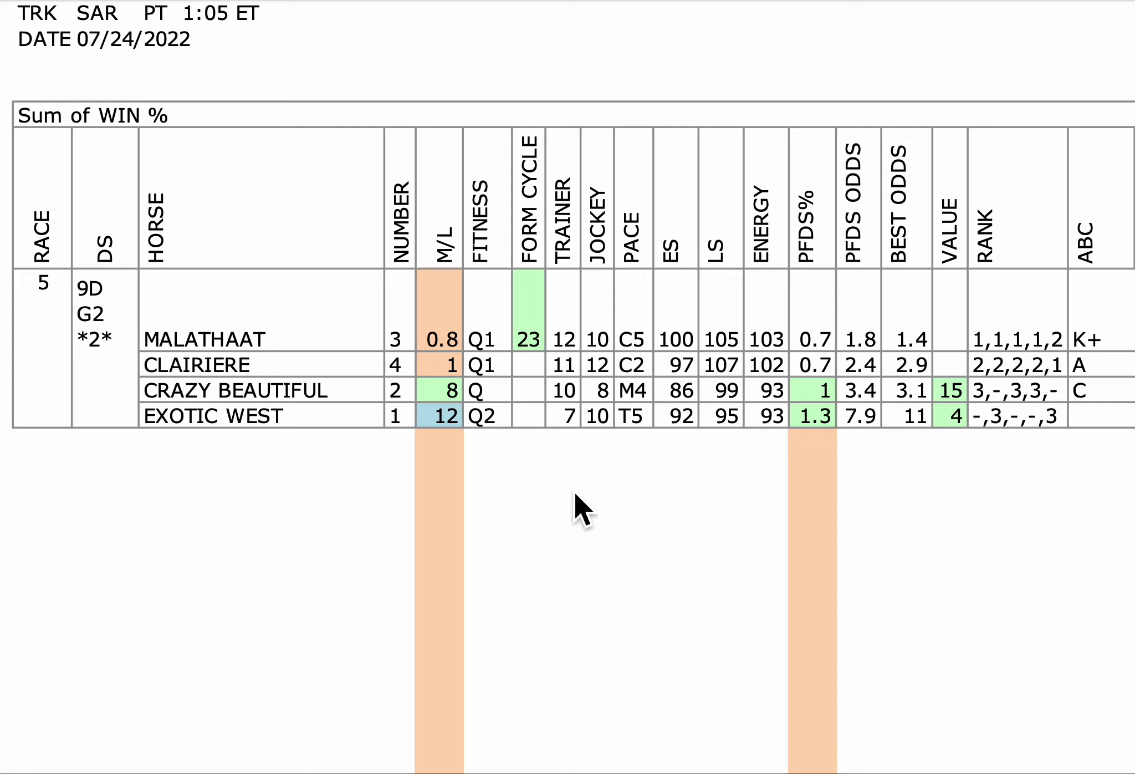
mouse_move(604, 344)
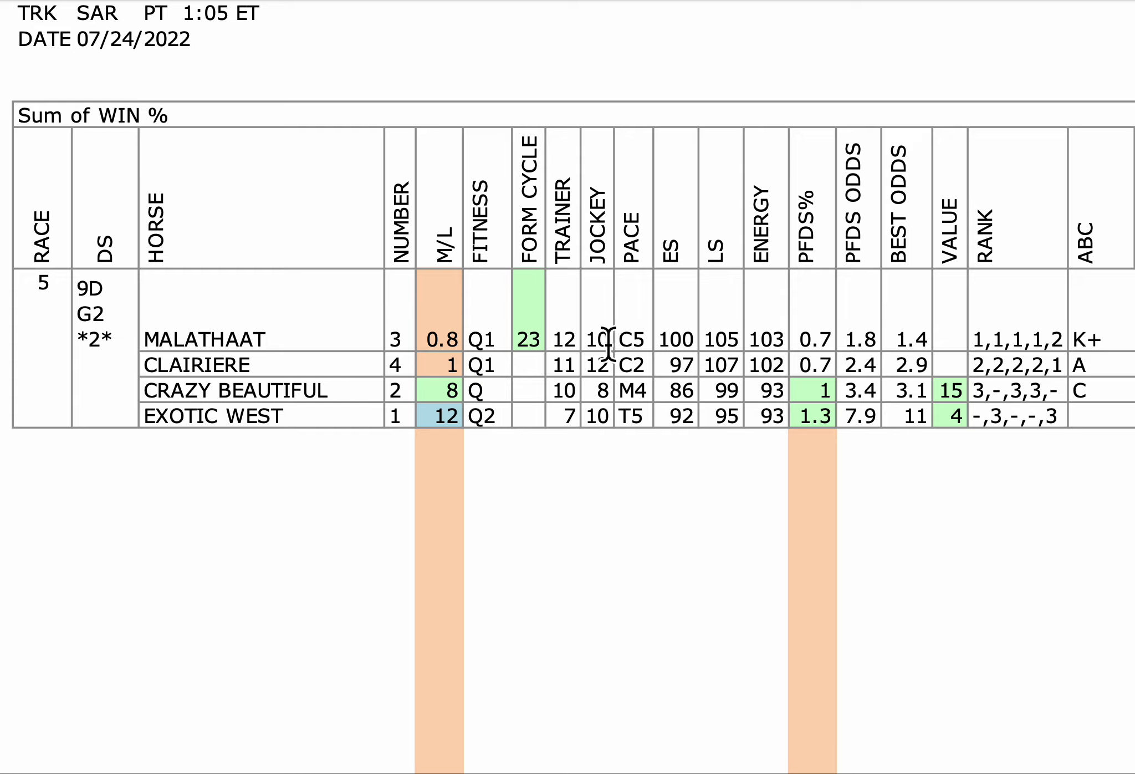
mouse_move(536, 312)
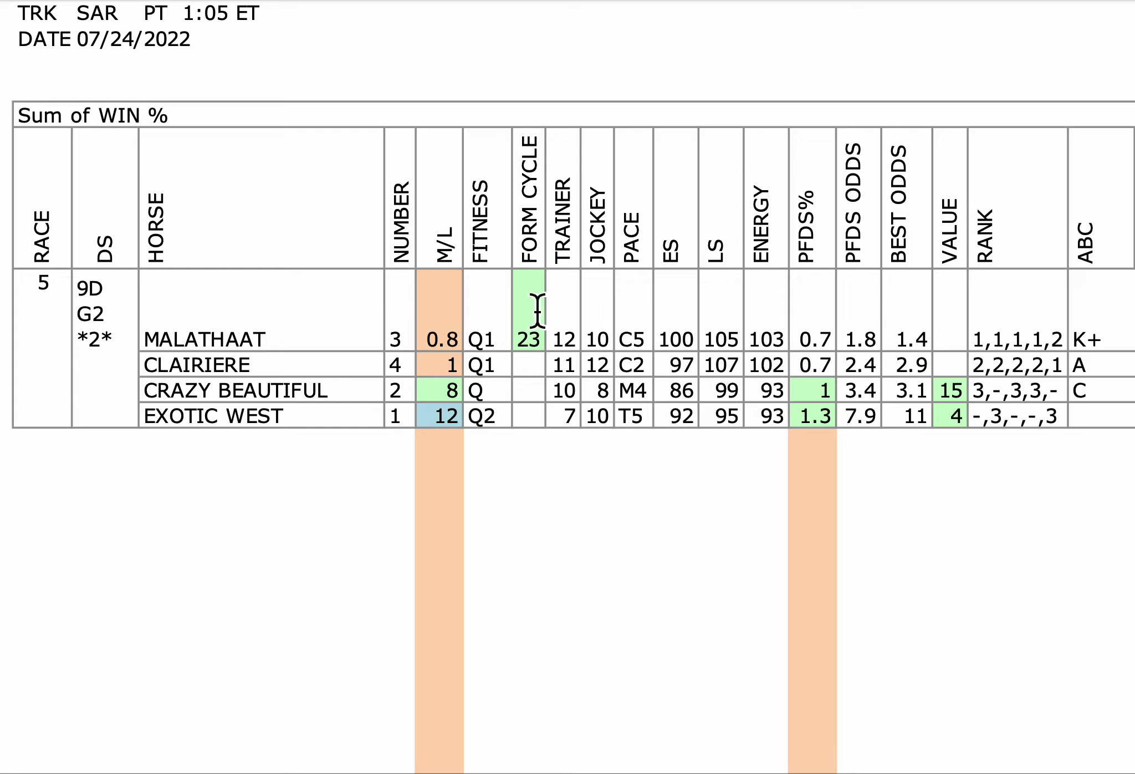
mouse_move(658, 340)
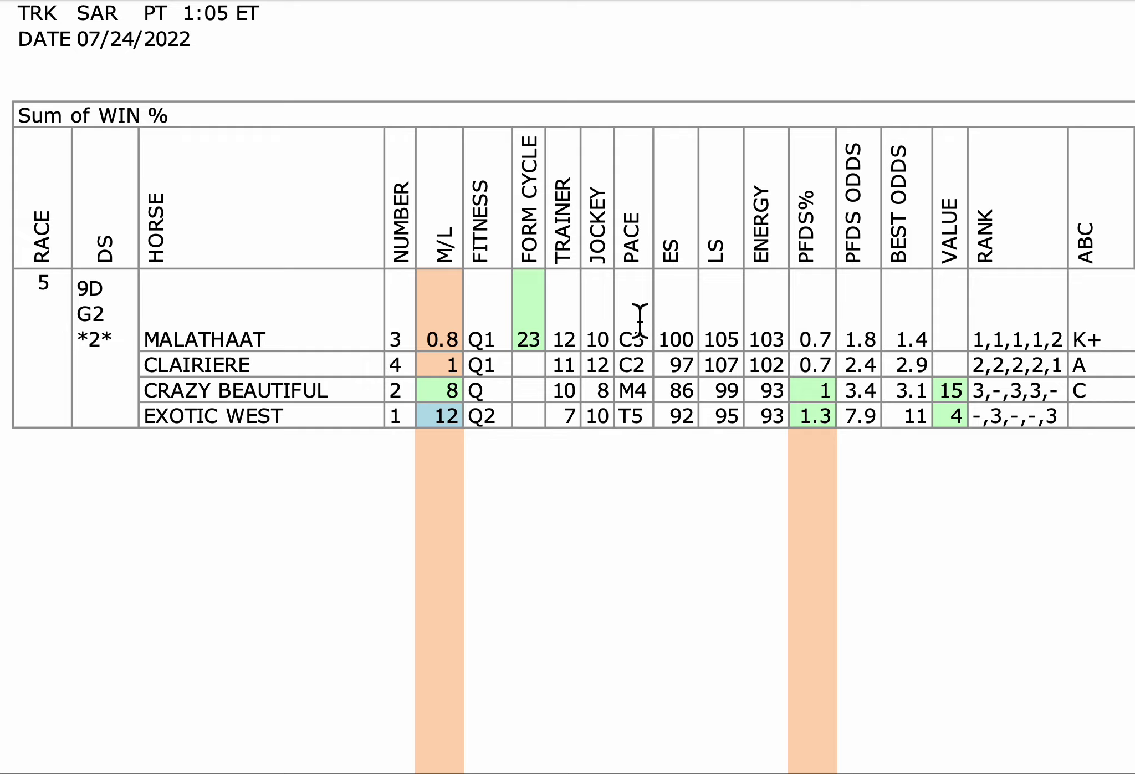
mouse_move(693, 308)
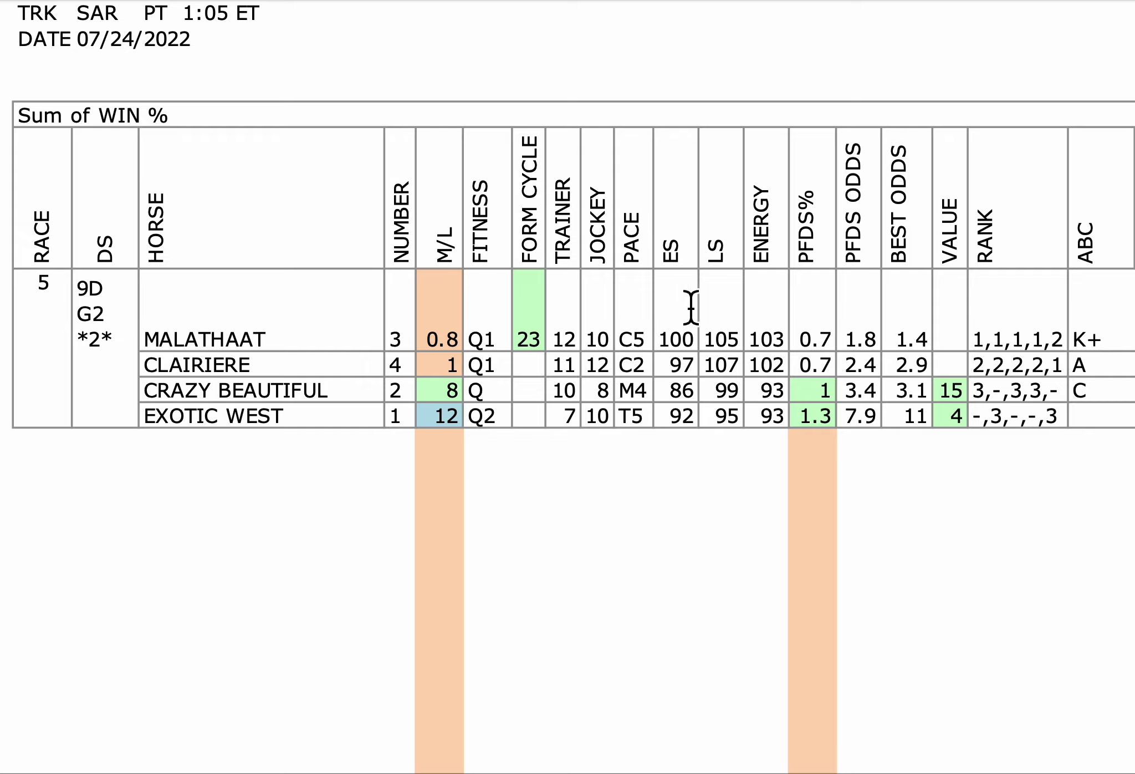
mouse_move(670, 378)
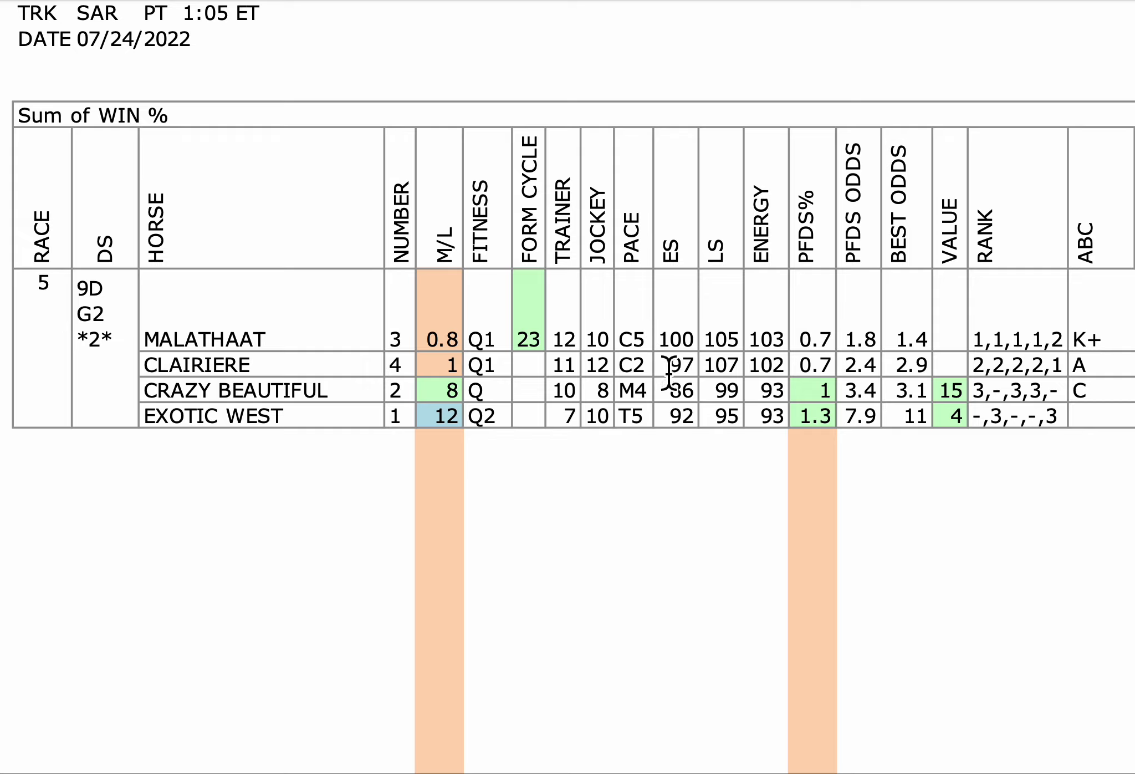
mouse_move(661, 497)
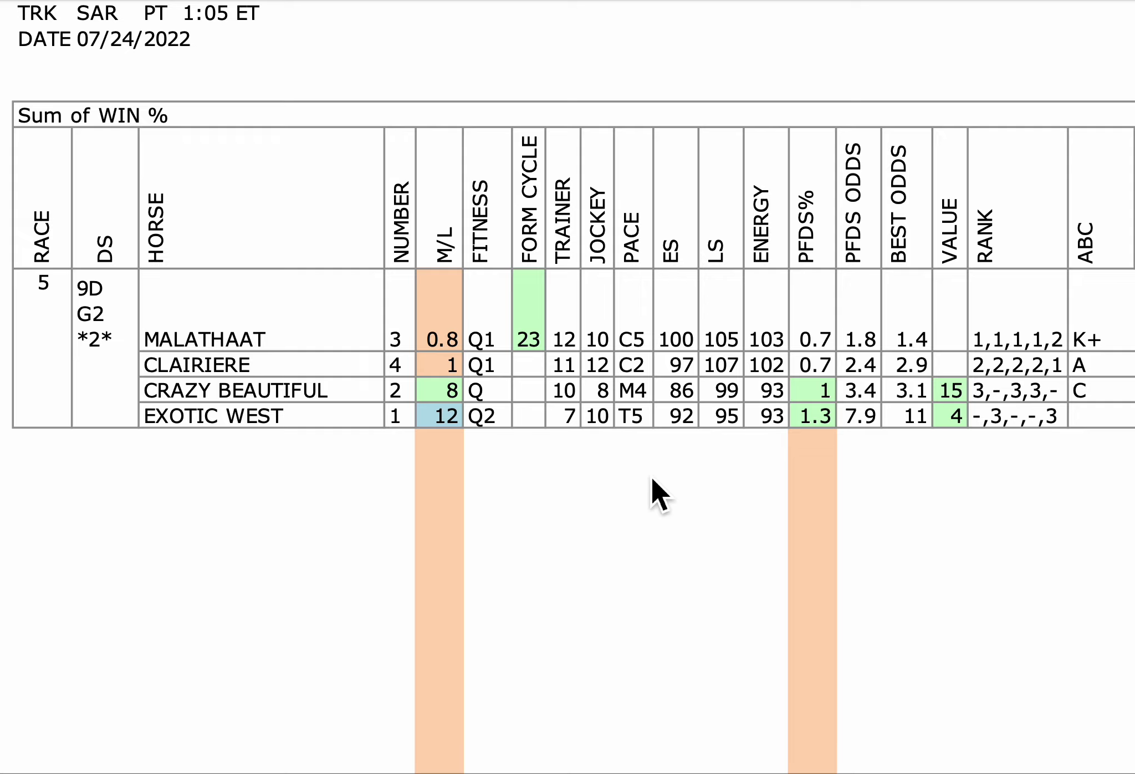
mouse_move(624, 467)
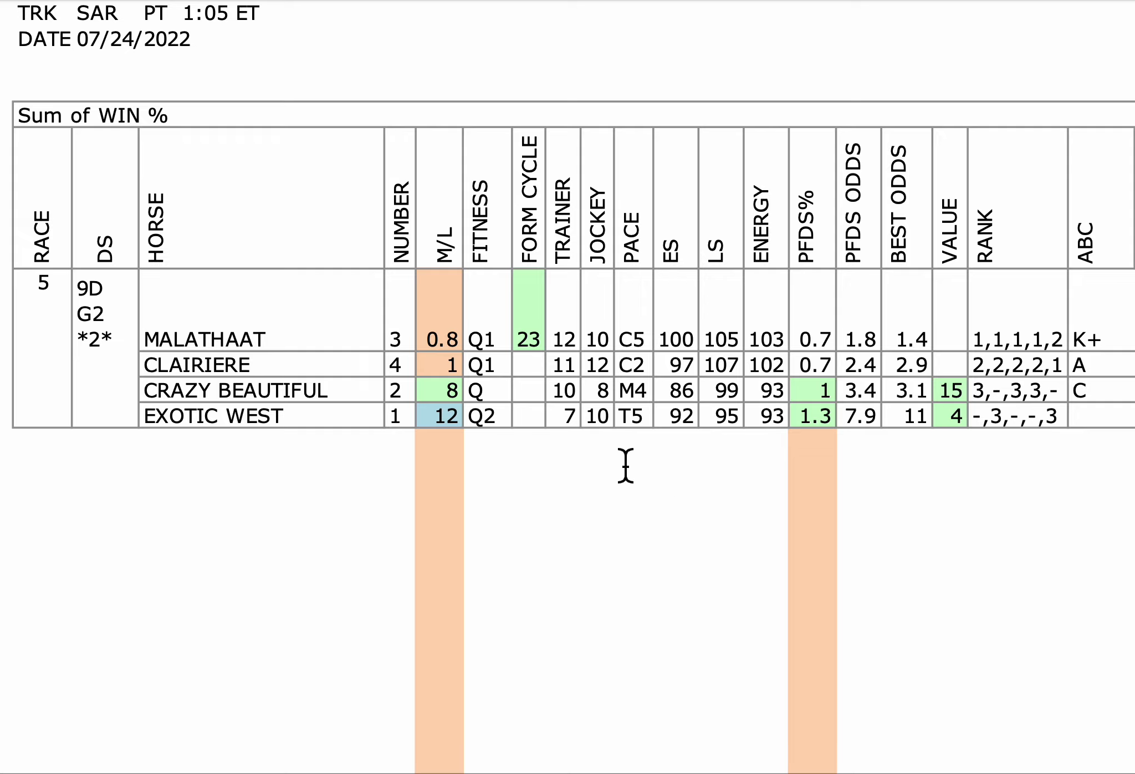
mouse_move(631, 397)
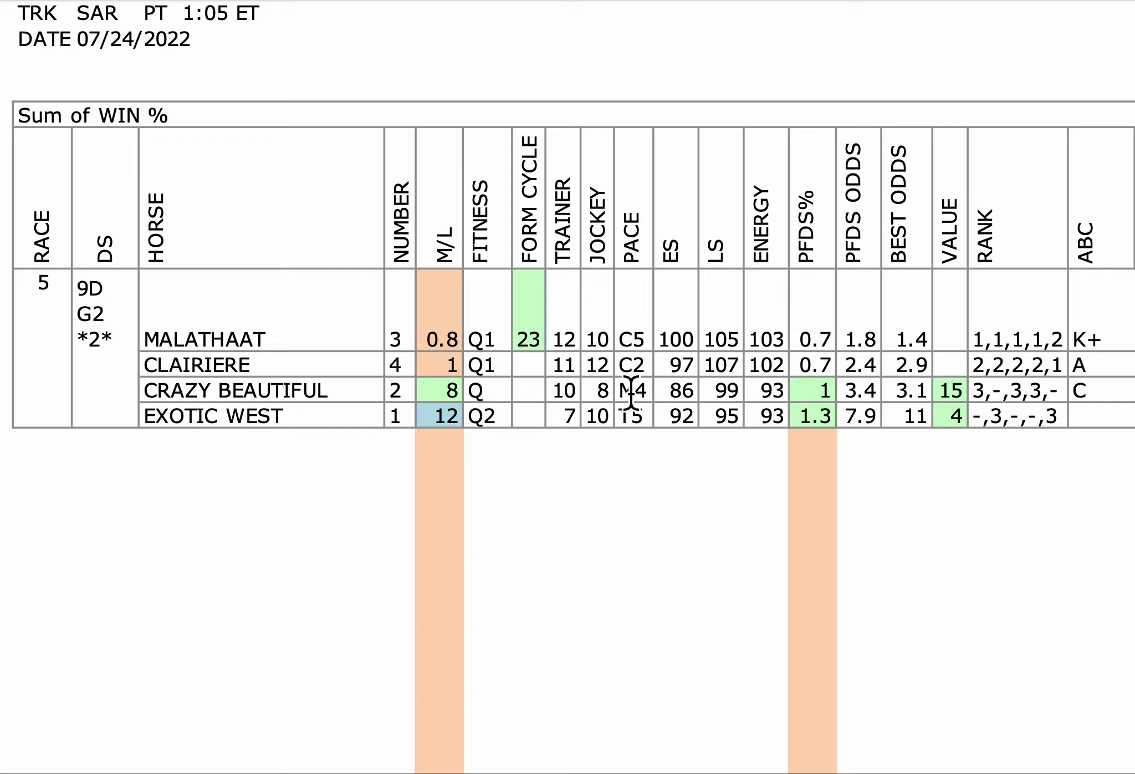
mouse_move(715, 319)
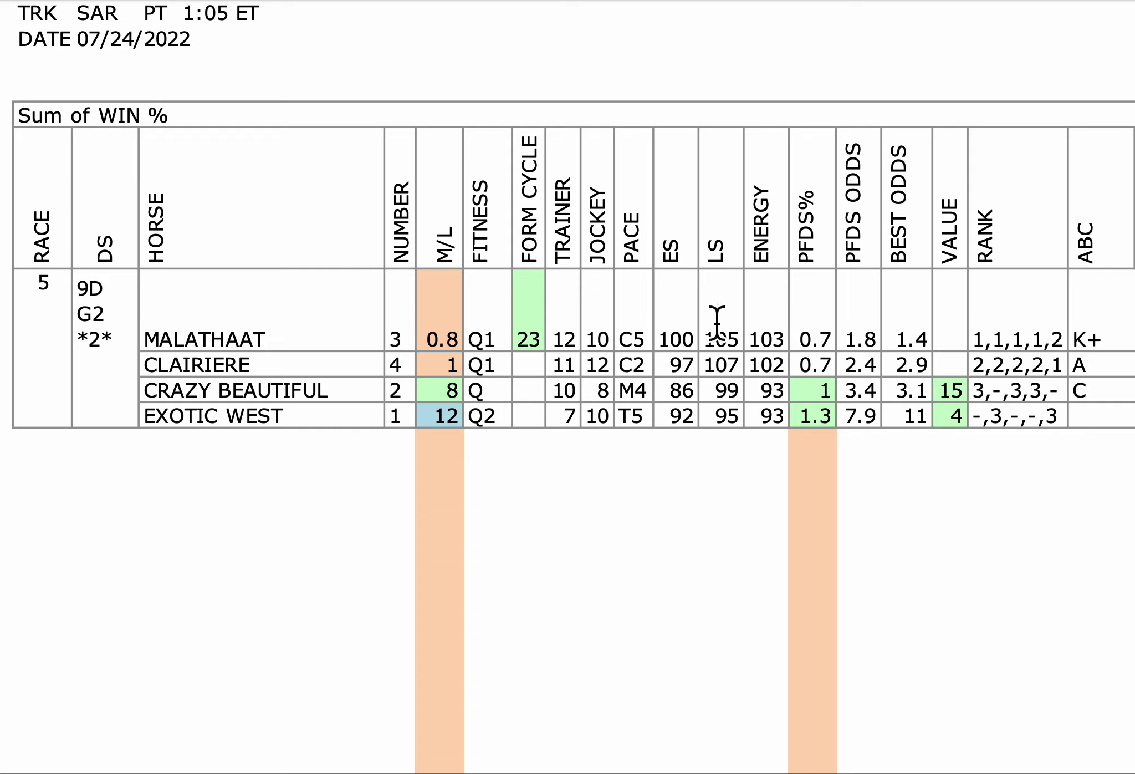
mouse_move(1054, 339)
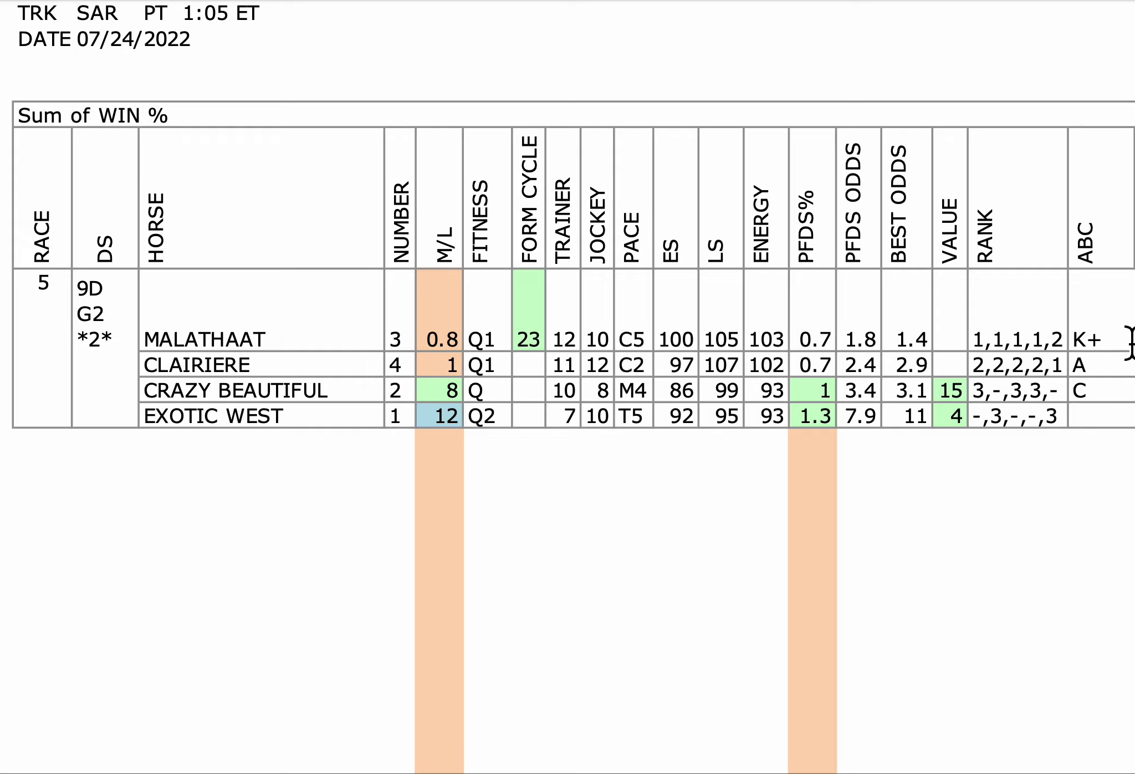
mouse_move(916, 488)
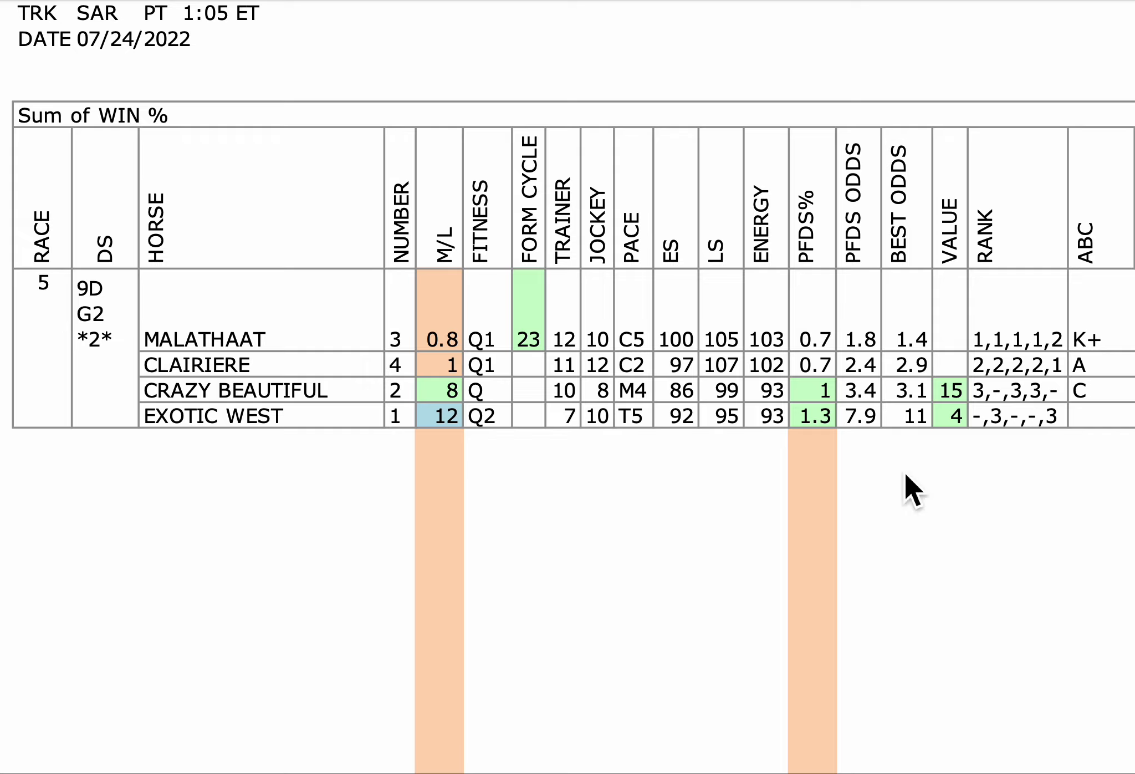